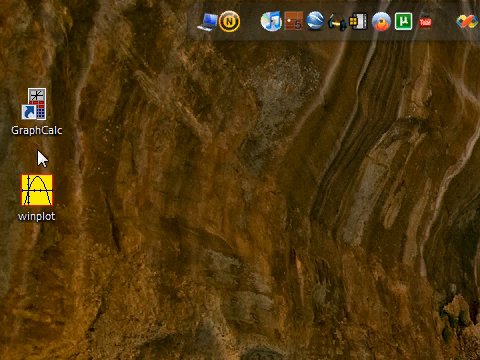
Launch Winplot from its desktop icon so the startup tip appears
left_click(40, 100)
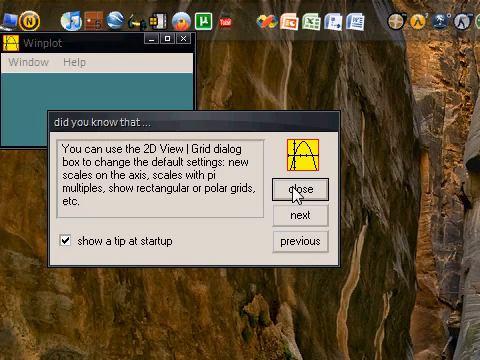
Dismiss the startup tip and maximize the Winplot main window
left_click(292, 192)
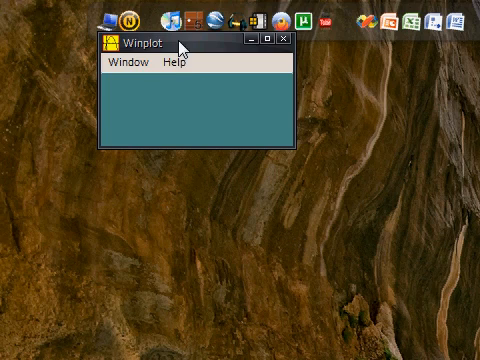
left_click(272, 40)
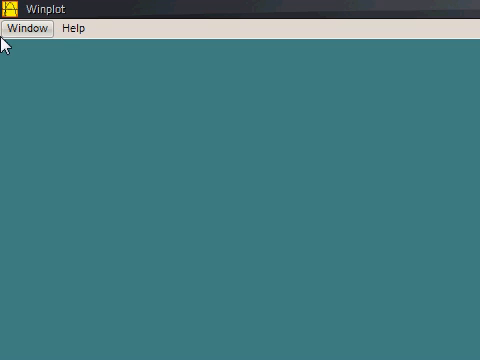
mouse_move(20, 48)
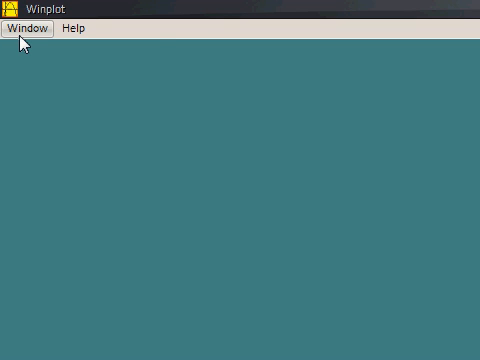
Browse the Help and Window menus, then start a new 2-dim graph window
left_click(32, 28)
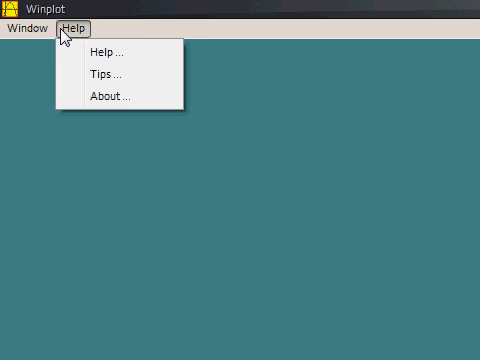
left_click(32, 28)
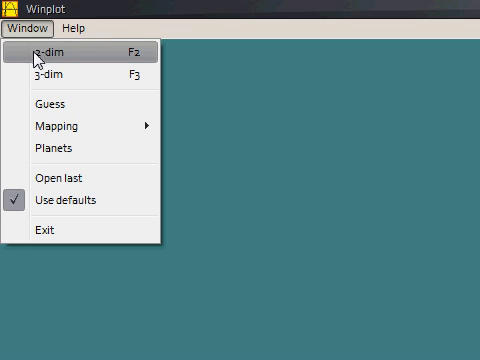
mouse_move(50, 72)
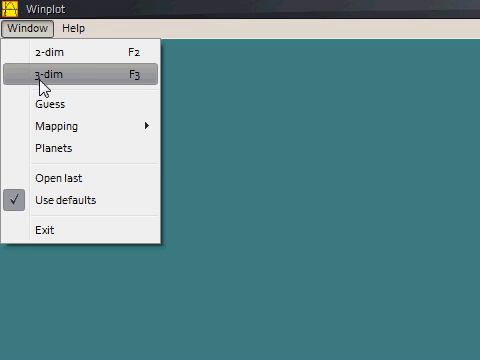
mouse_move(60, 126)
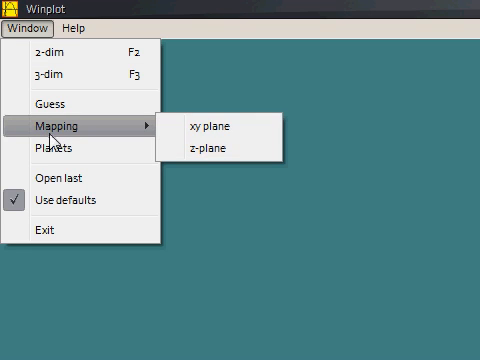
mouse_move(70, 176)
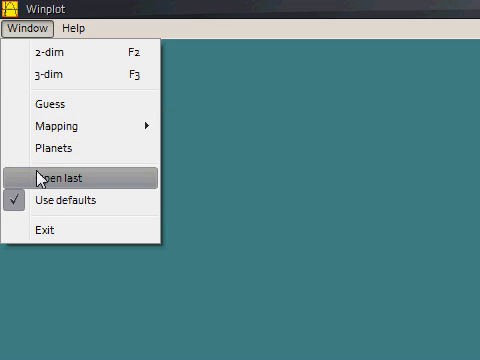
left_click(78, 26)
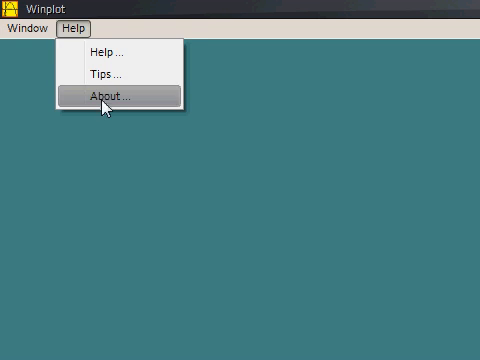
left_click(34, 28)
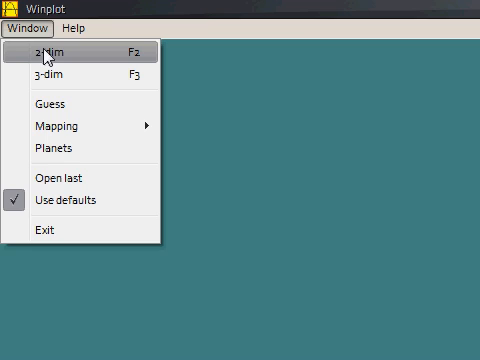
left_click(48, 48)
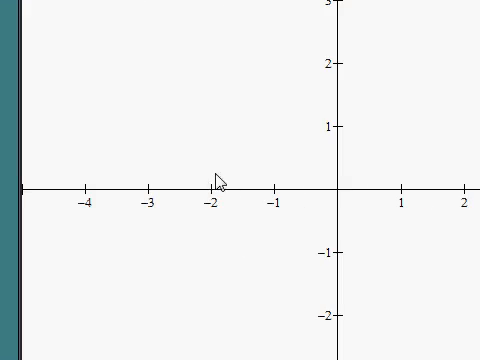
left_click(136, 80)
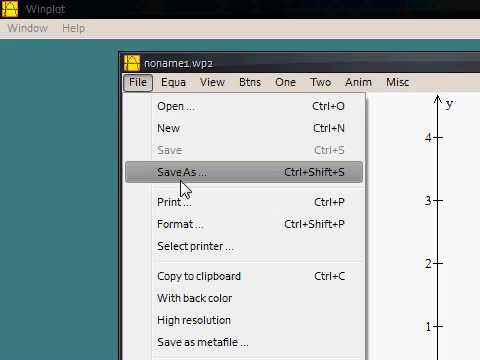
mouse_move(180, 200)
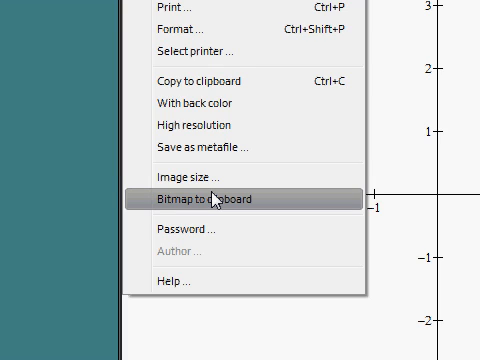
mouse_move(208, 232)
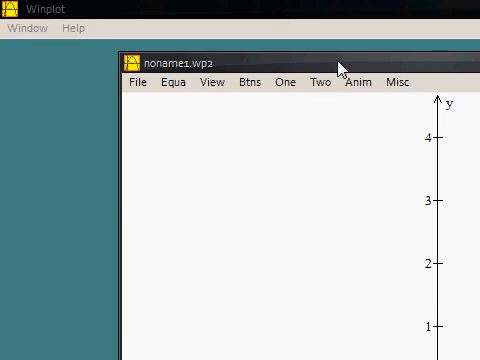
mouse_move(156, 76)
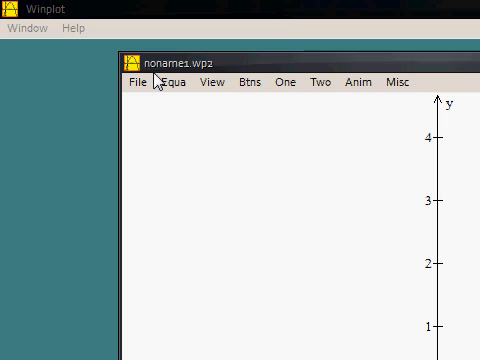
Plot the explicit function y = sin(x) over x from -5 to 5 via the Equa menu
left_click(176, 82)
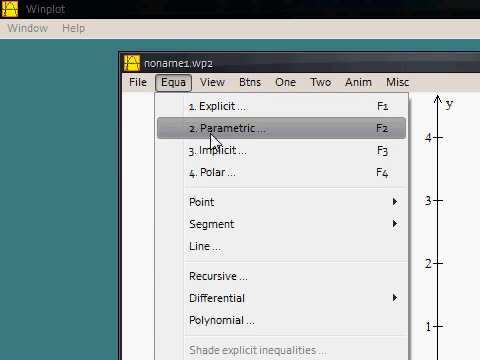
mouse_move(230, 104)
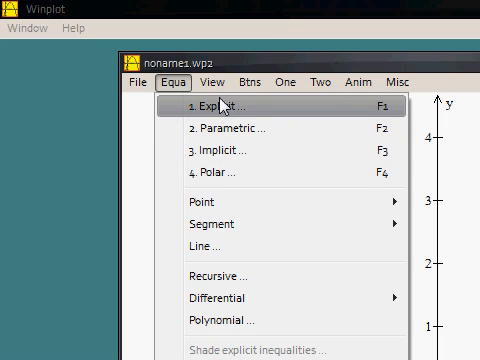
mouse_move(240, 128)
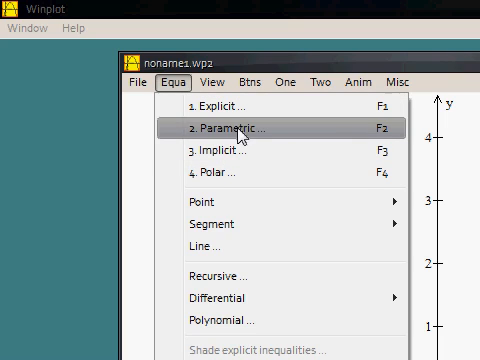
mouse_move(236, 176)
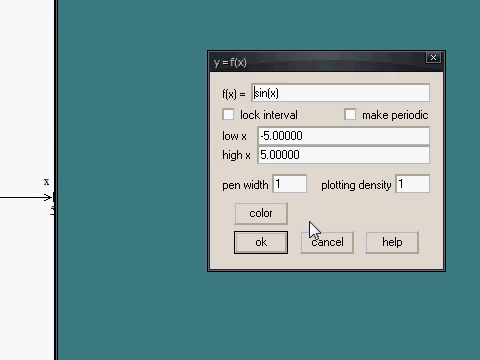
left_click(264, 242)
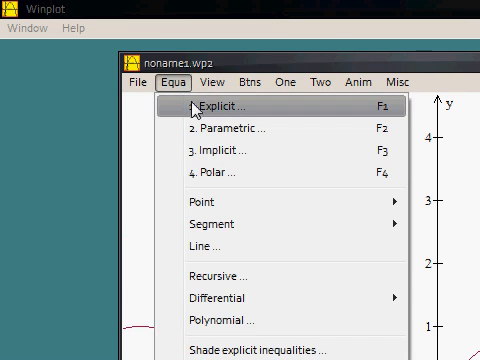
Add a second explicit function y = cos(x) to the graph
left_click(216, 108)
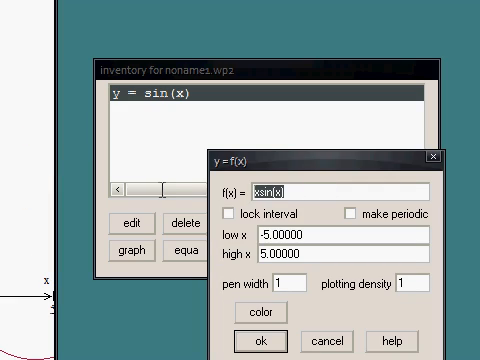
type("cos(x)")
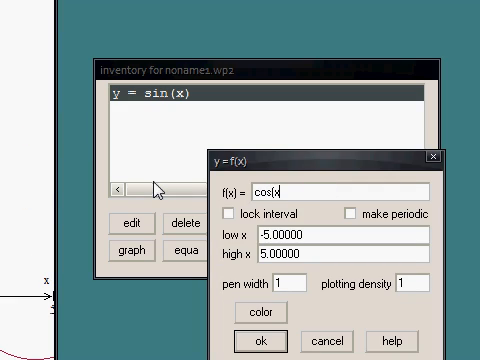
left_click(260, 340)
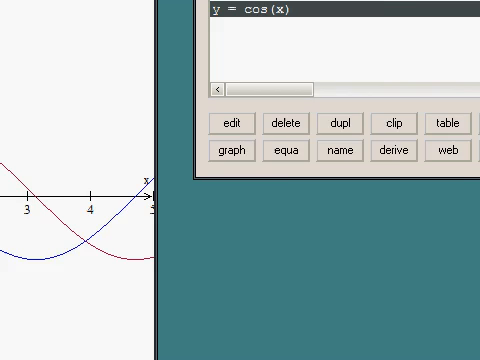
Hide the sin(x) entry in the inventory and then make it visible again
left_click(232, 156)
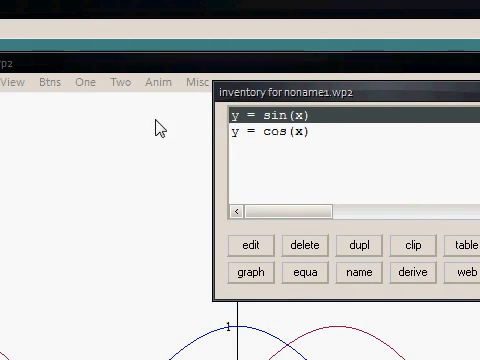
mouse_move(252, 196)
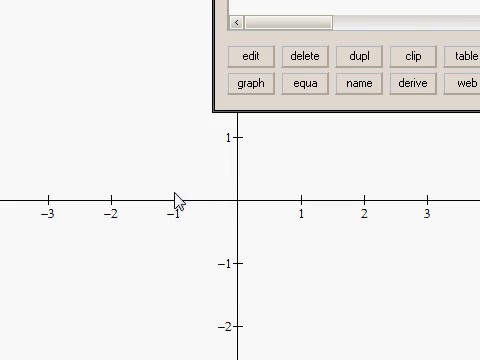
mouse_move(172, 180)
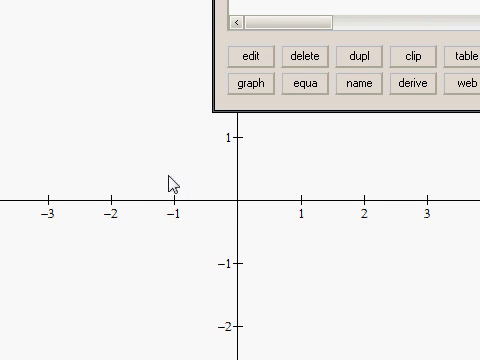
mouse_move(244, 126)
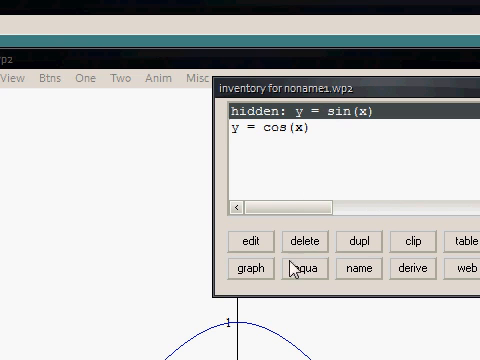
left_click(250, 268)
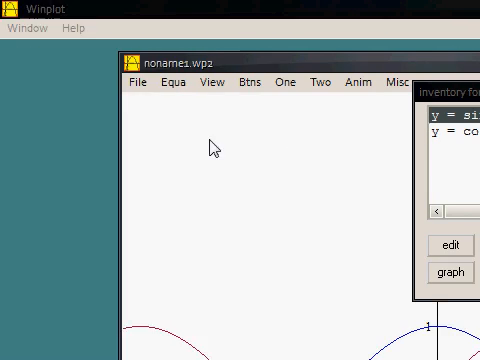
Add a dotted (x,y) point at x = 3, y = 4 to the graph
left_click(184, 82)
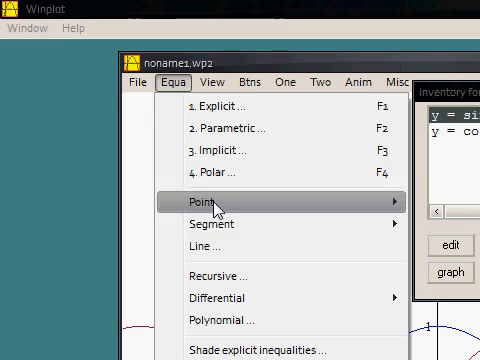
left_click(196, 206)
type("2")
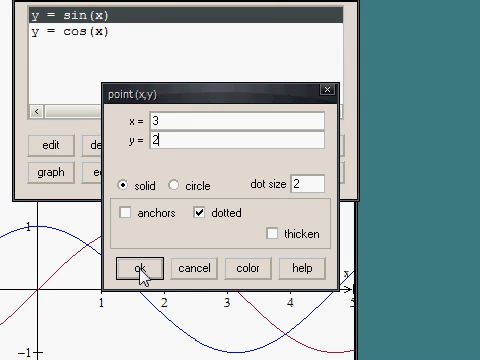
left_click(140, 268)
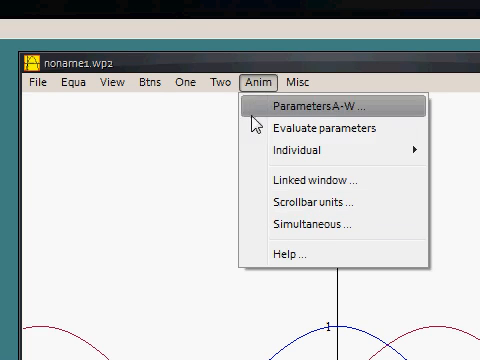
Close the graph window and discard the unsaved changes to noname1.wp2
left_click(302, 82)
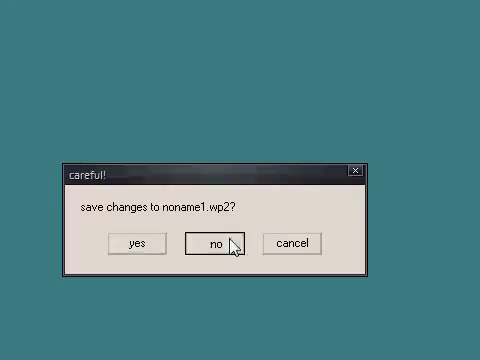
left_click(212, 244)
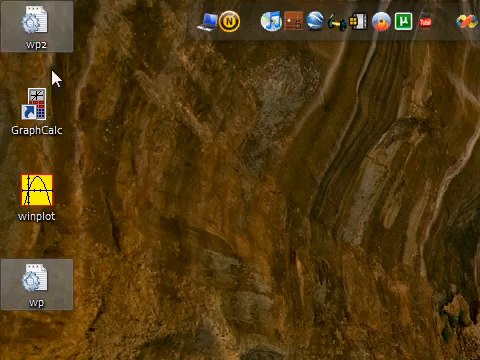
mouse_move(108, 80)
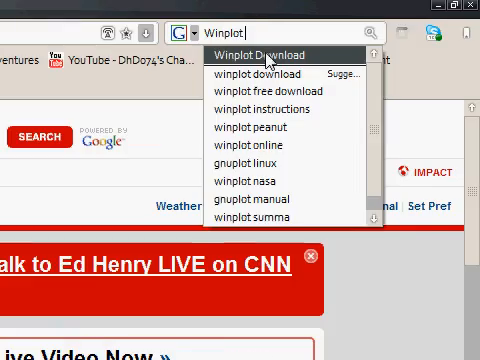
Search Google for 'Winplot Download' and bring up the Winplot for Windows page
left_click(262, 56)
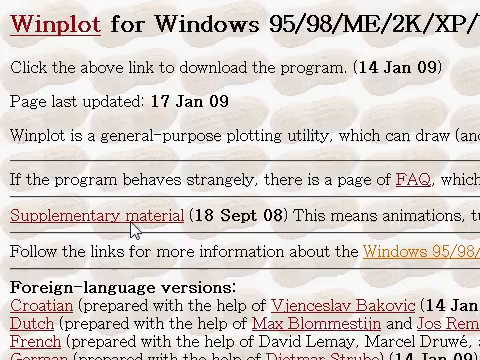
Choose one of the Winplot download links on the page and save the program file
scroll("down", 3)
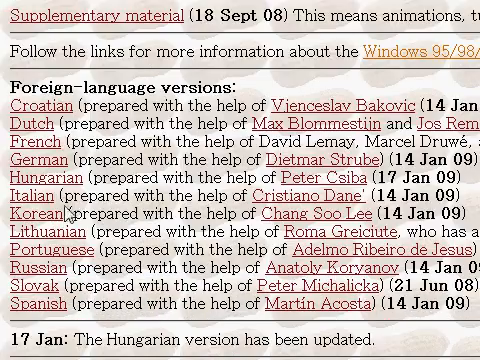
scroll("up", 3)
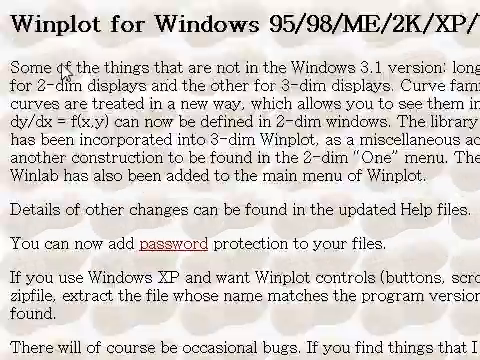
scroll("down", 3)
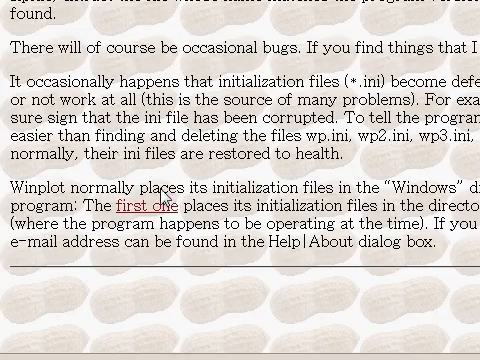
mouse_move(160, 200)
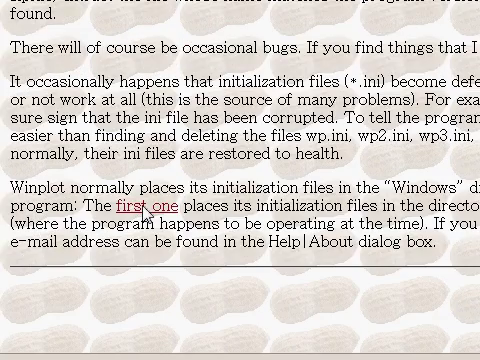
scroll("down", 3)
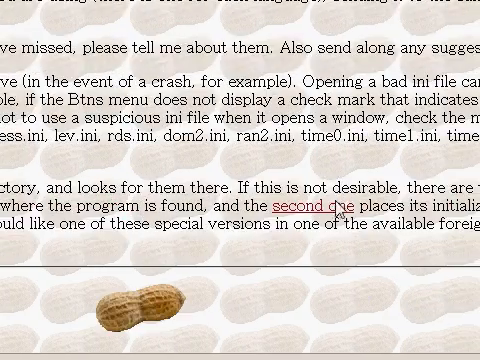
left_click(310, 204)
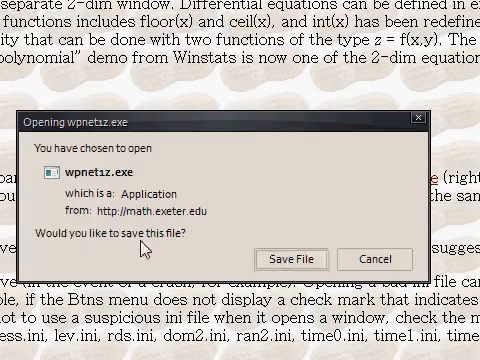
left_click(368, 232)
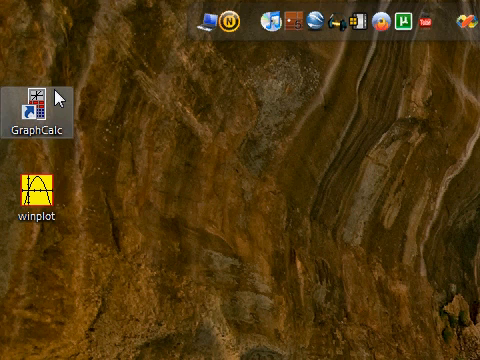
Launch the GraphCalc calculator from its desktop icon
double_click(36, 90)
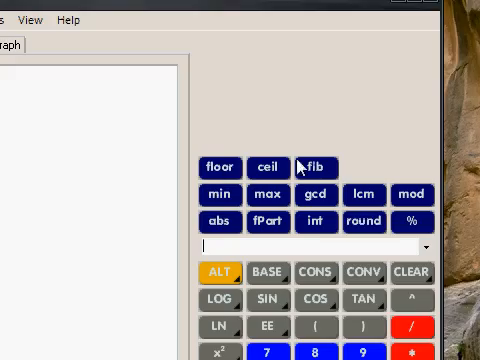
Cycle the ALT key through the alternate and statistics function sets
scroll("down", 3)
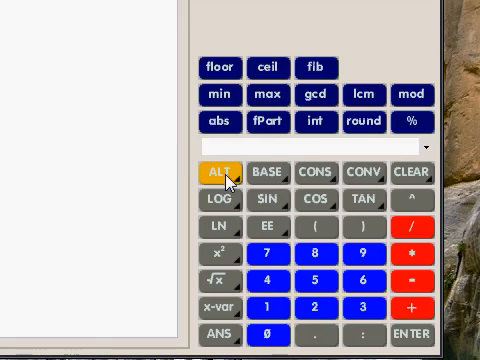
left_click(218, 172)
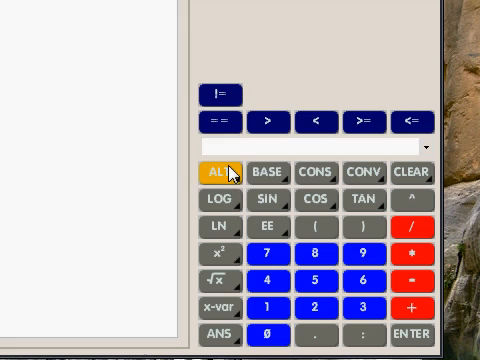
left_click(220, 170)
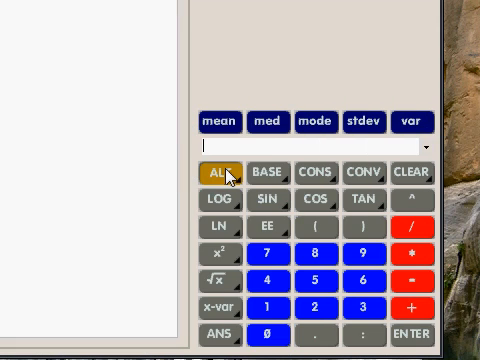
left_click(220, 170)
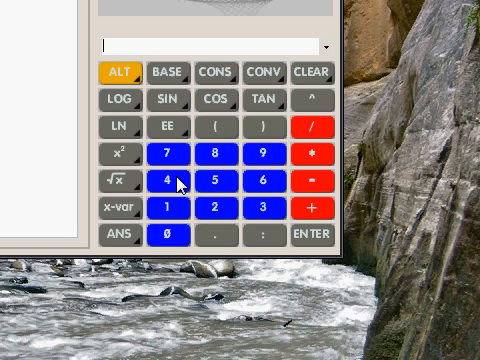
Enter the expression 4/5 on the calculator keypad
left_click(162, 184)
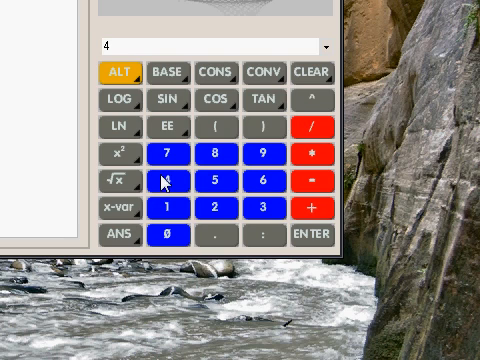
left_click(312, 122)
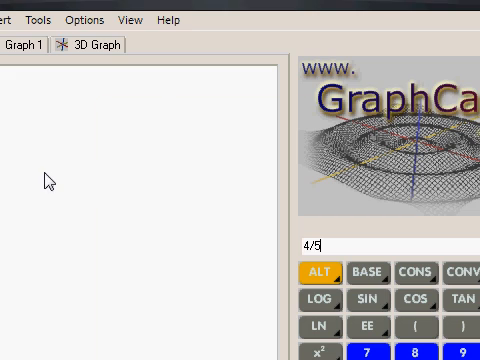
Define y4 = 2x^2 on the Graph 1 tab, plot its parabola, then untick it to hide it
key("Return")
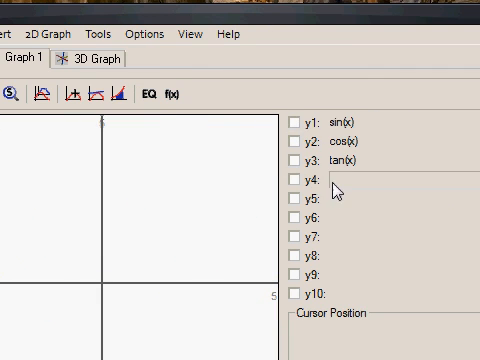
type("2x")
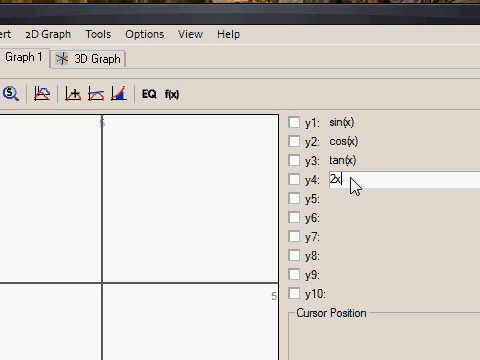
type("^")
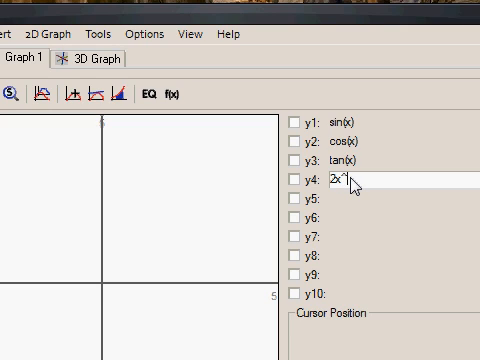
left_click(296, 180)
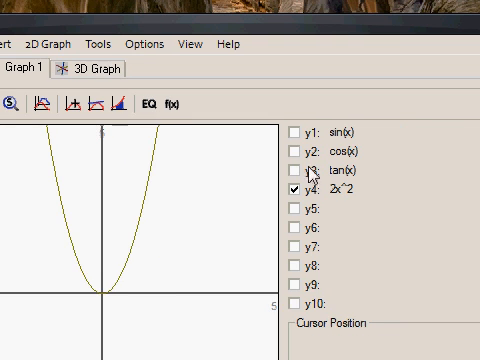
left_click(296, 190)
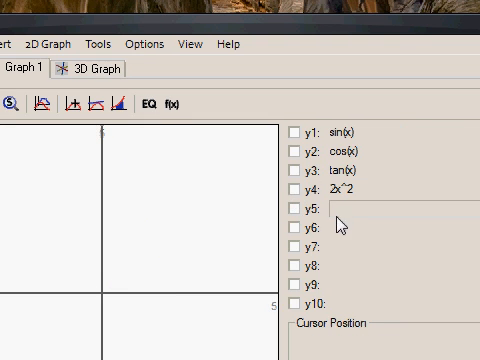
left_click(292, 148)
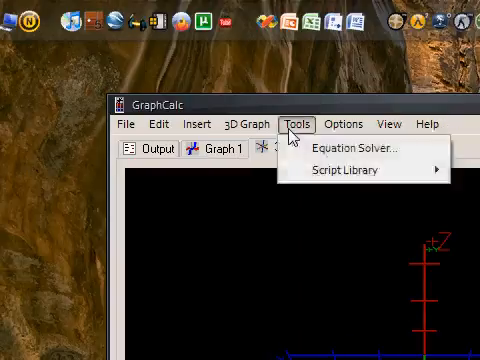
mouse_move(302, 128)
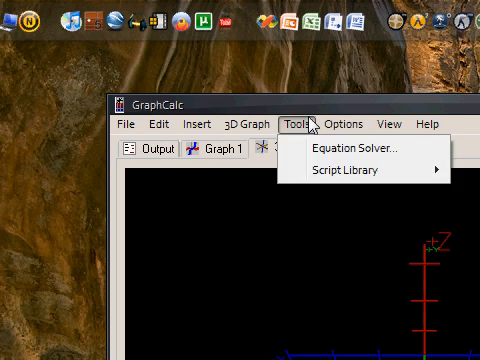
Bring up the Equation Solver from the Tools menu
left_click(358, 148)
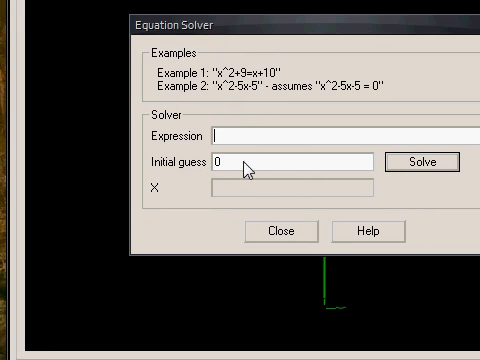
mouse_move(256, 220)
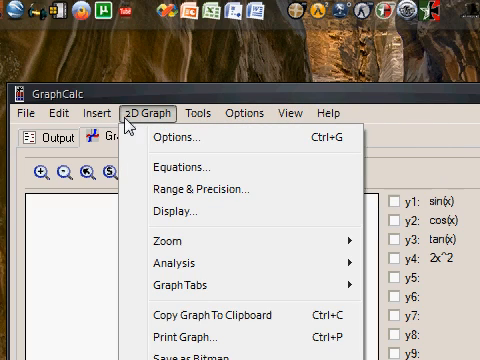
Browse the 2D Graph, Insert and File menus, then close GraphCalc
left_click(188, 112)
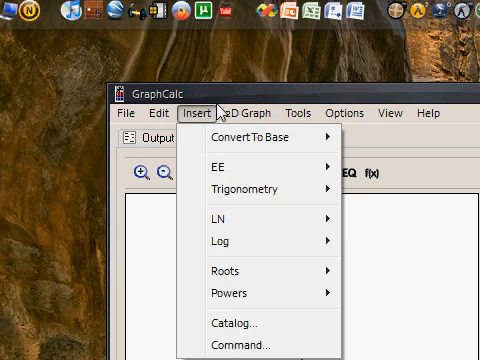
left_click(136, 114)
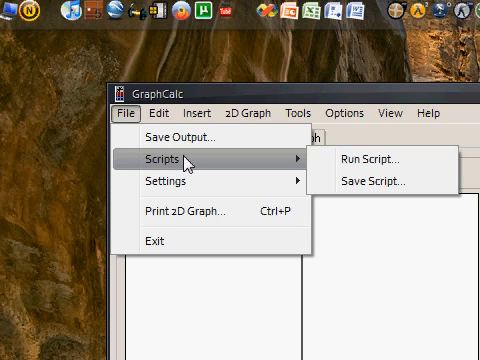
mouse_move(180, 184)
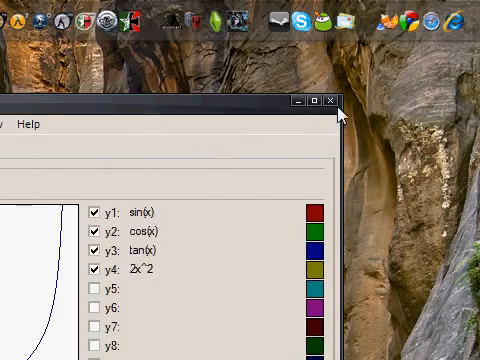
left_click(328, 100)
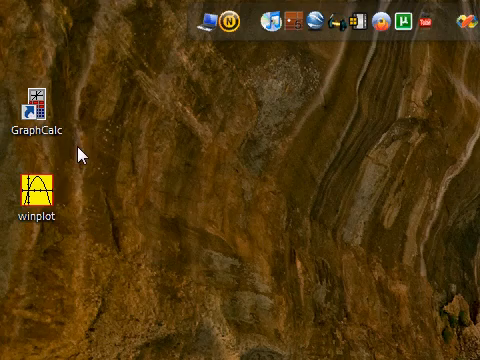